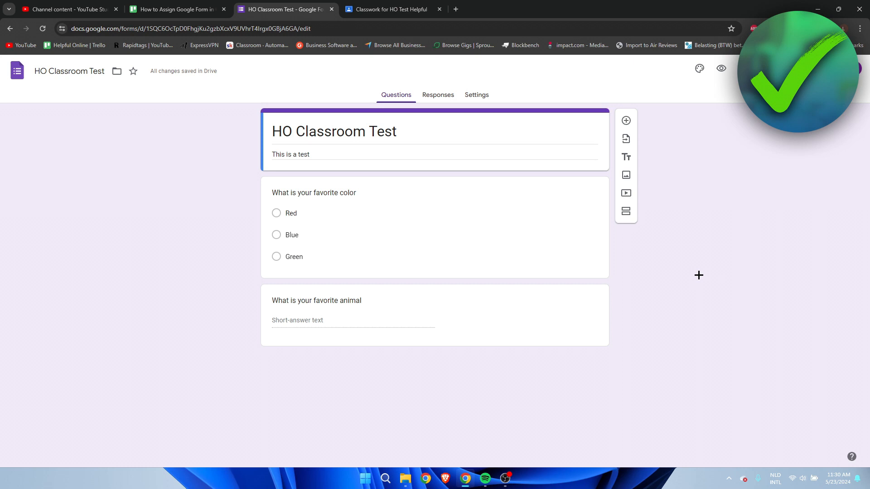
{"action": "mouse_move", "coordinate": [695, 271]}
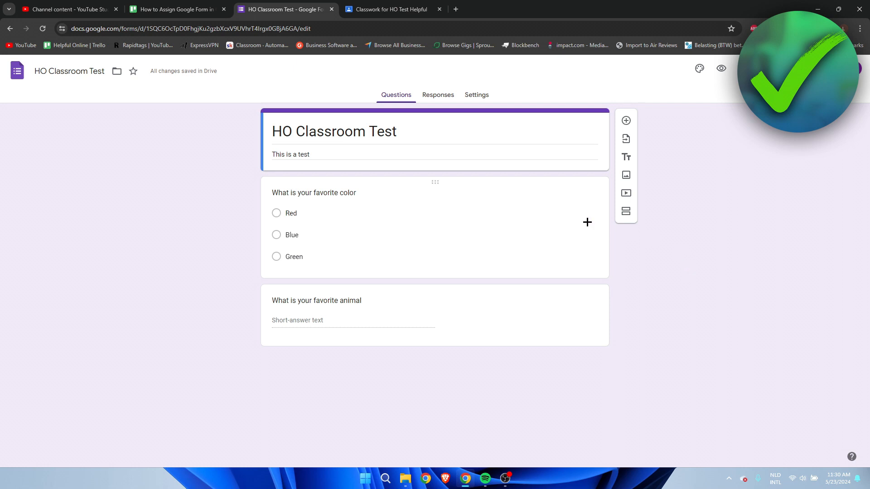
- Look at the HO Test class stream in Classroom, then return to the HO Classroom Test form
{"action": "left_click", "coordinate": [396, 9]}
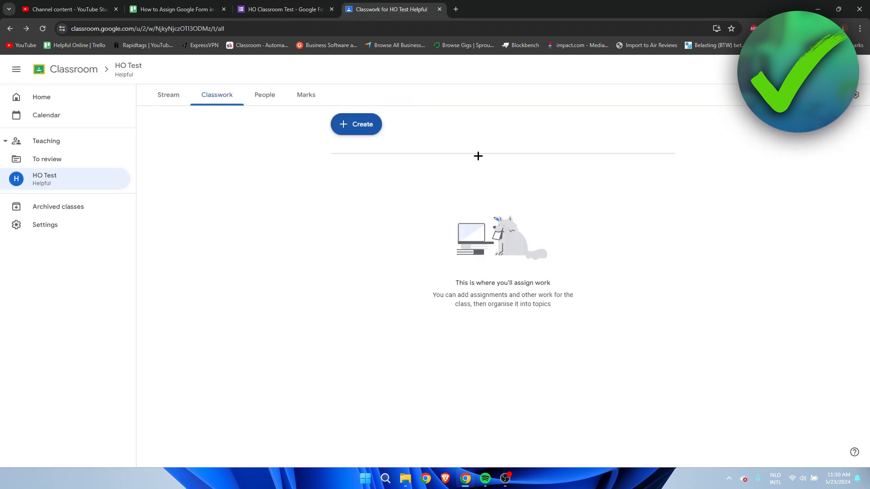
{"action": "left_click", "coordinate": [168, 95]}
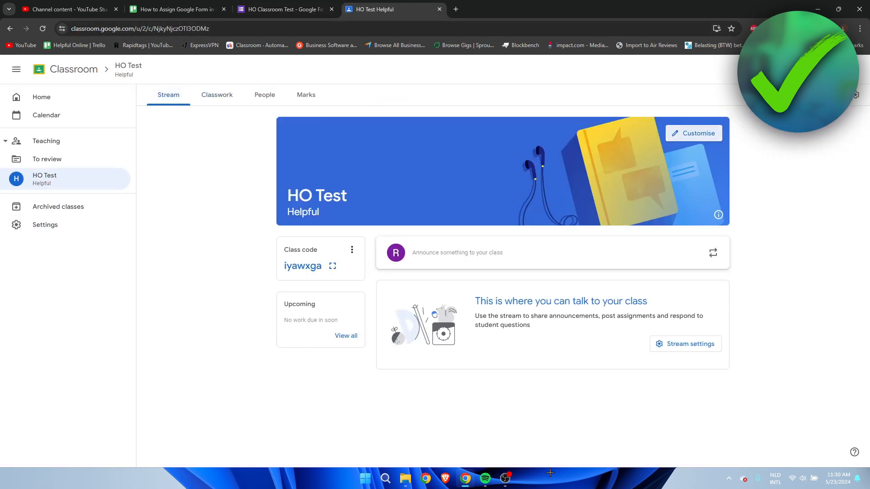
{"action": "mouse_move", "coordinate": [576, 405]}
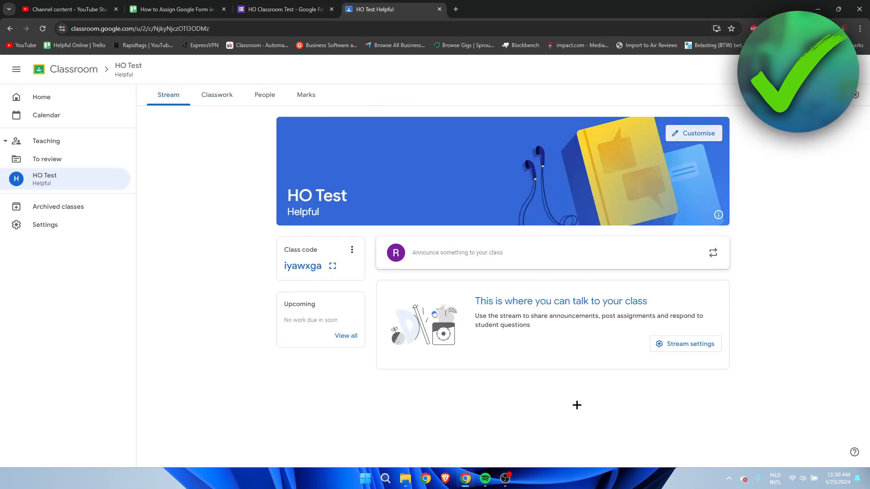
{"action": "left_click", "coordinate": [288, 9]}
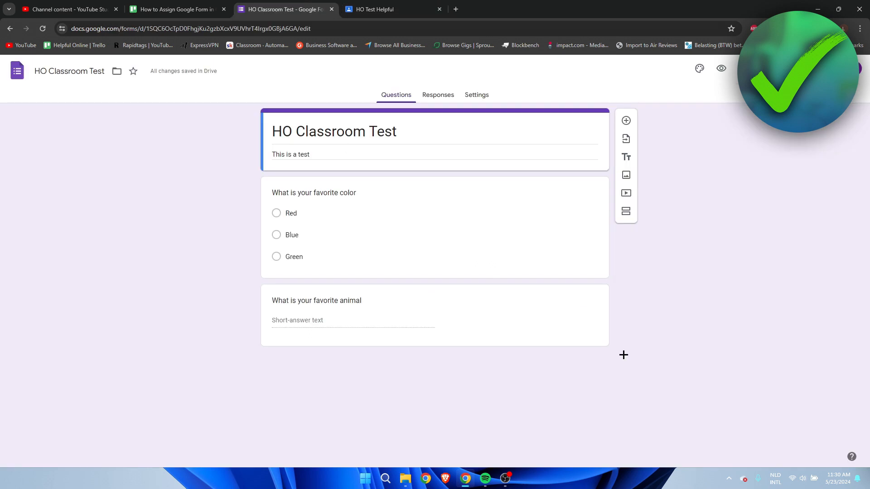
{"action": "mouse_move", "coordinate": [688, 316]}
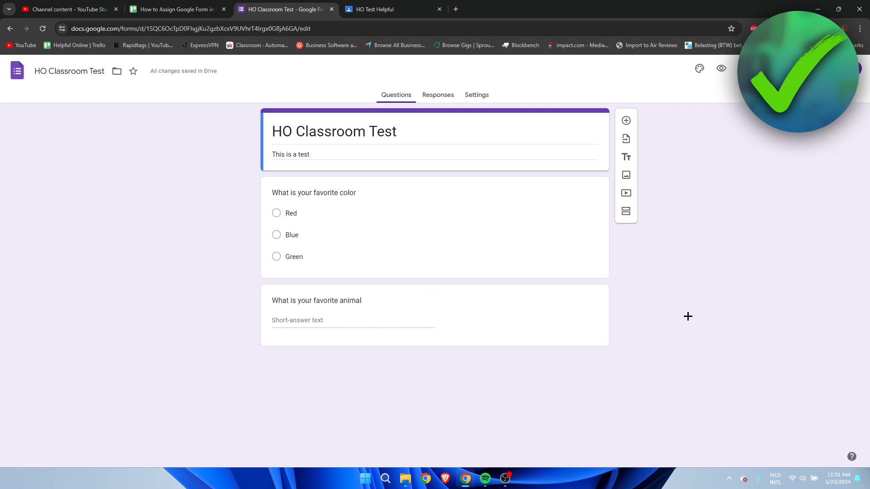
{"action": "mouse_move", "coordinate": [210, 377]}
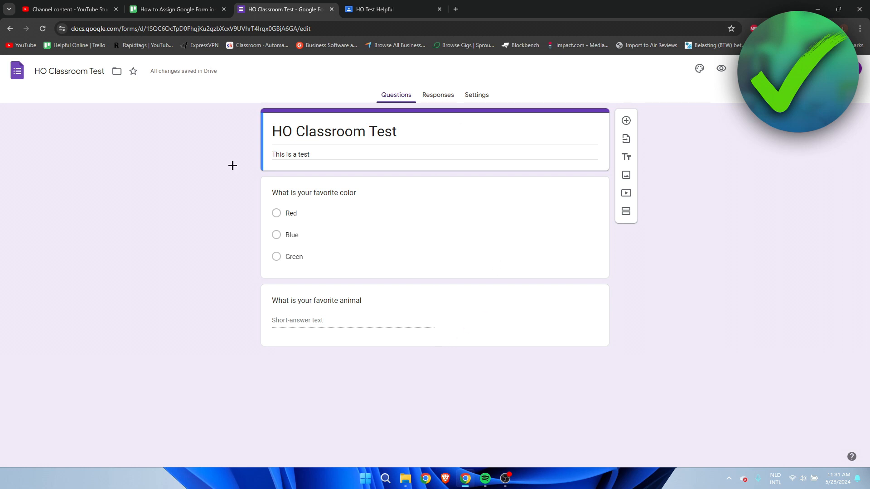
{"action": "mouse_move", "coordinate": [546, 285]}
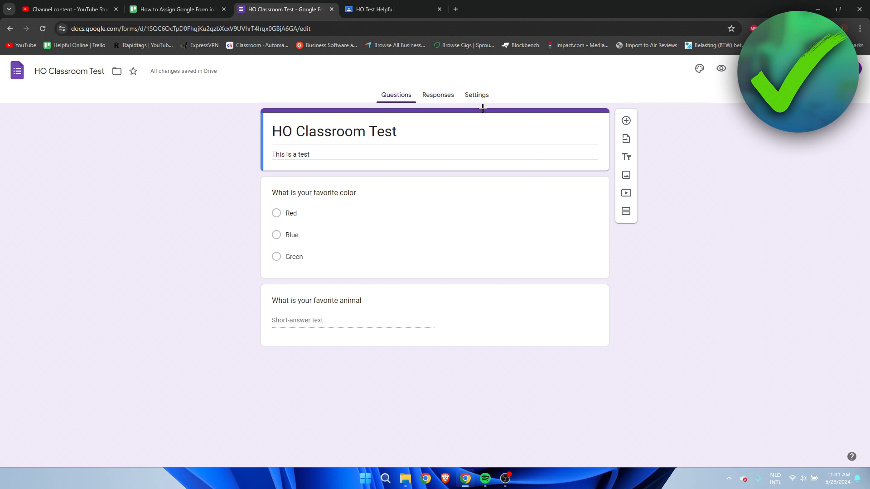
- Set Collect email addresses to Verified in the form's Responses settings
{"action": "left_click", "coordinate": [477, 95]}
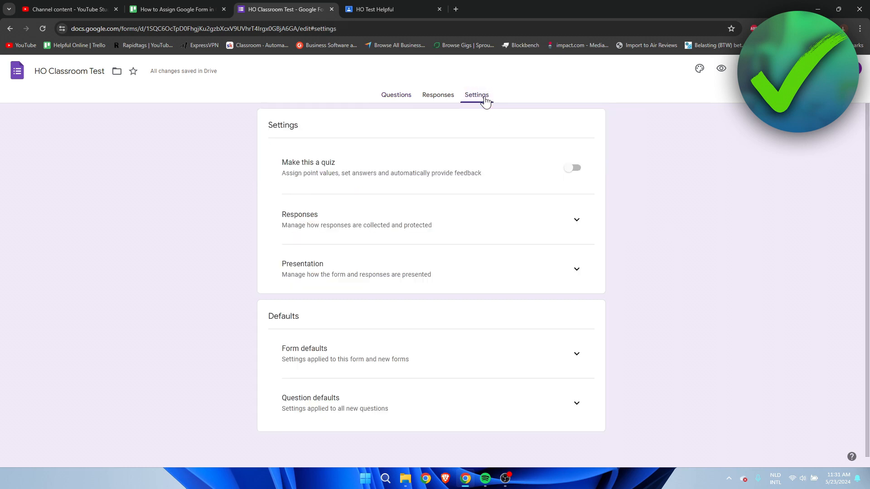
{"action": "mouse_move", "coordinate": [625, 222]}
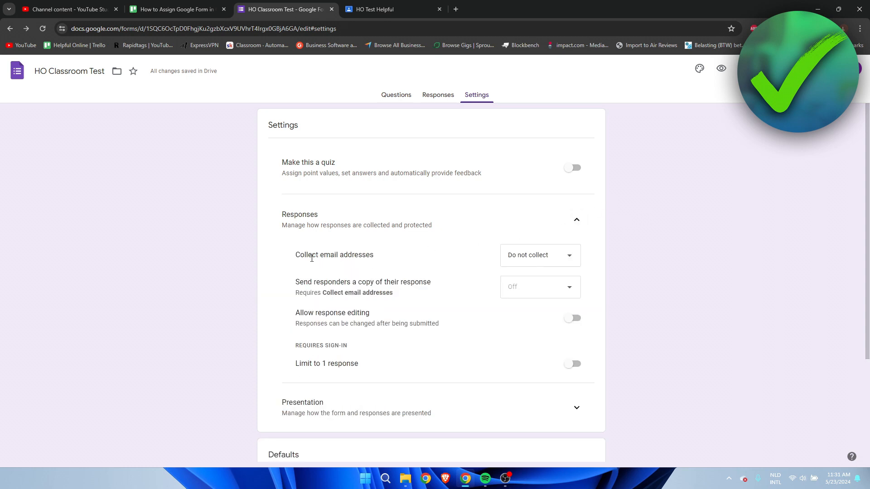
{"action": "left_click", "coordinate": [540, 256]}
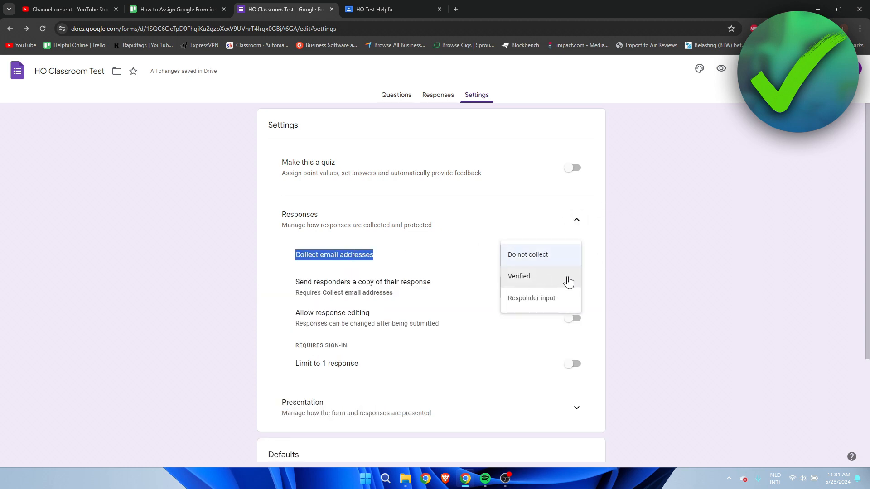
{"action": "left_click", "coordinate": [519, 276]}
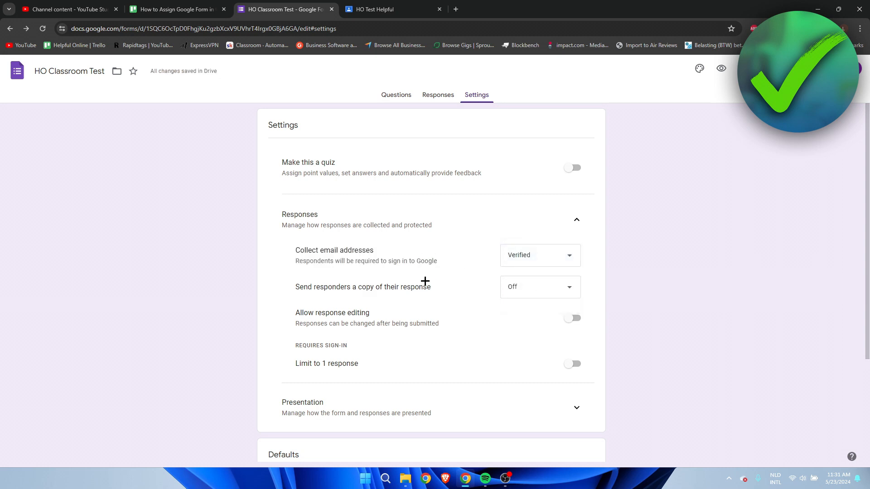
{"action": "scroll", "scroll_direction": "down", "scroll_amount": 3}
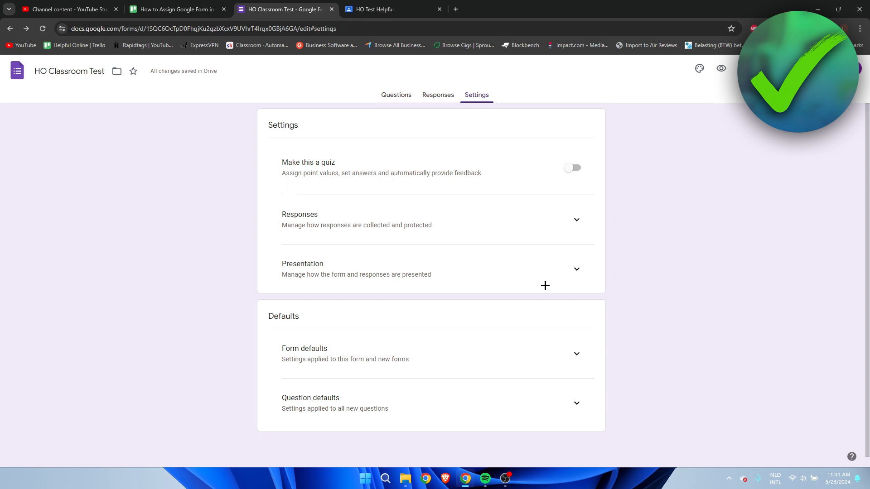
{"action": "left_click", "coordinate": [395, 95]}
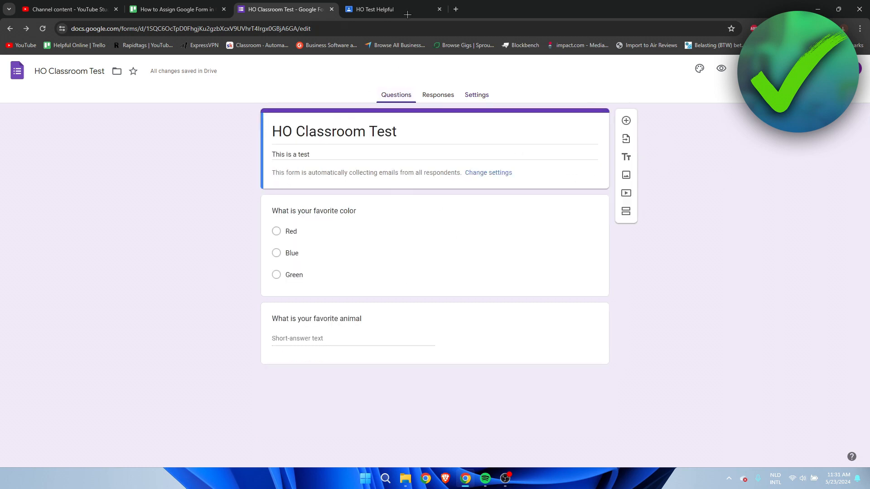
- Create a new blank assignment from the HO Test class's Classwork page
{"action": "left_click", "coordinate": [381, 9]}
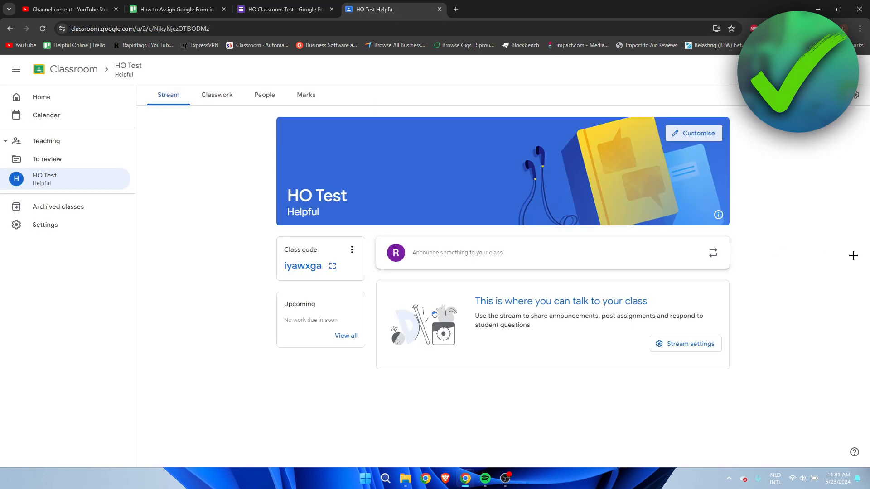
{"action": "left_click", "coordinate": [217, 95]}
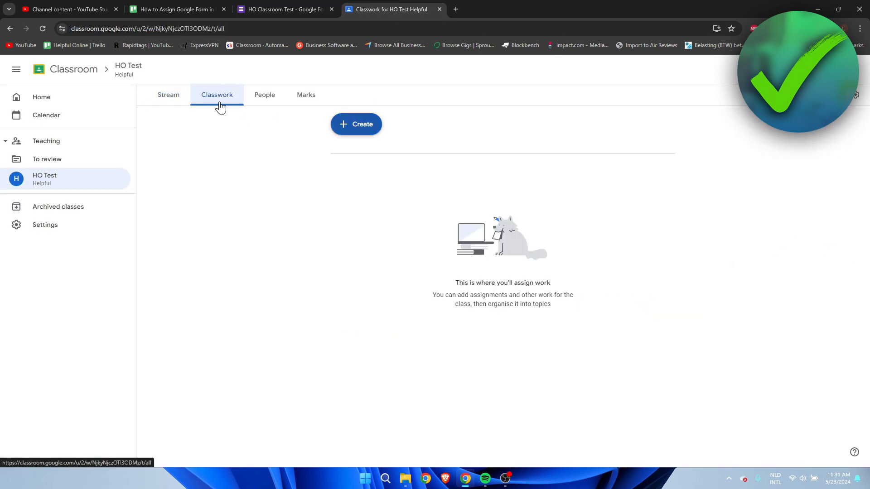
{"action": "mouse_move", "coordinate": [371, 137]}
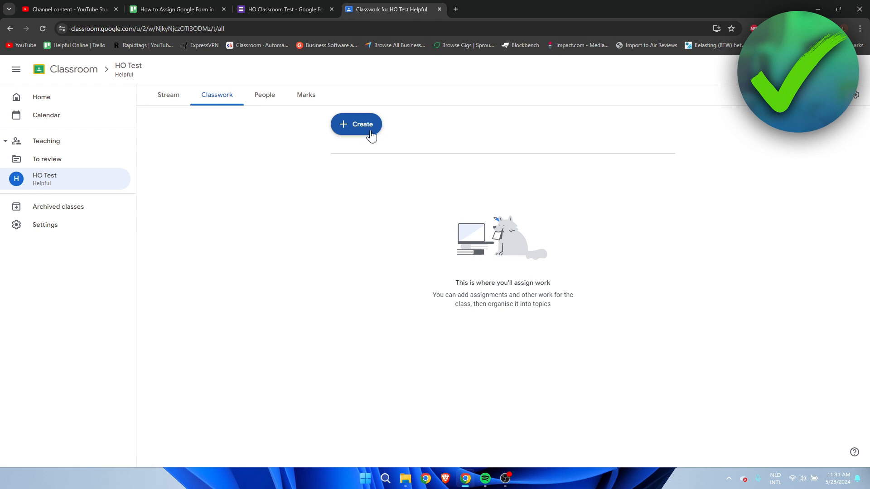
{"action": "left_click", "coordinate": [356, 124]}
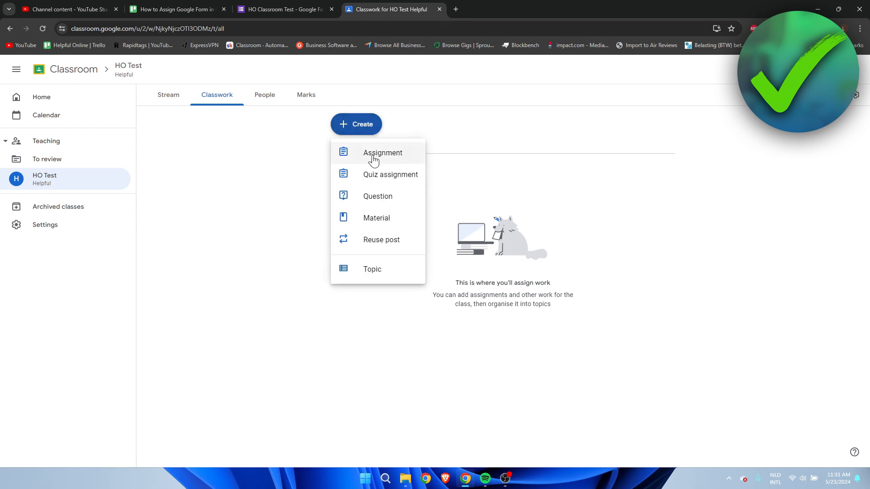
{"action": "mouse_move", "coordinate": [386, 157]}
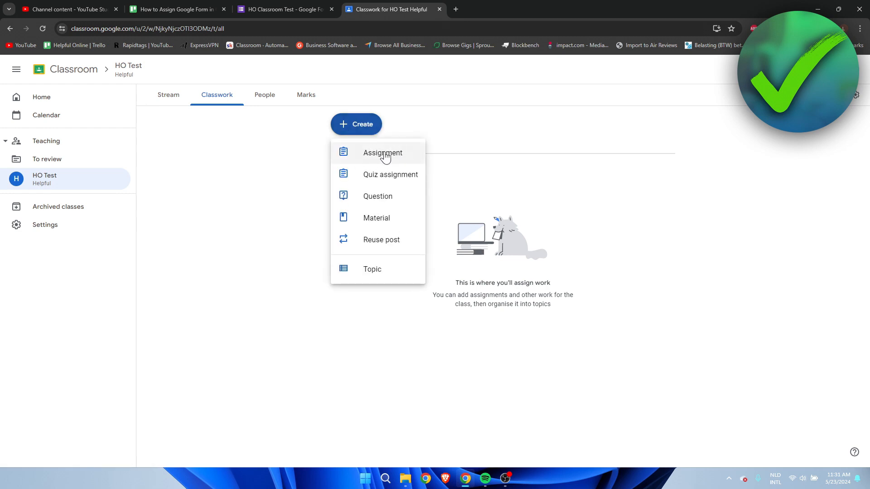
{"action": "left_click", "coordinate": [383, 152]}
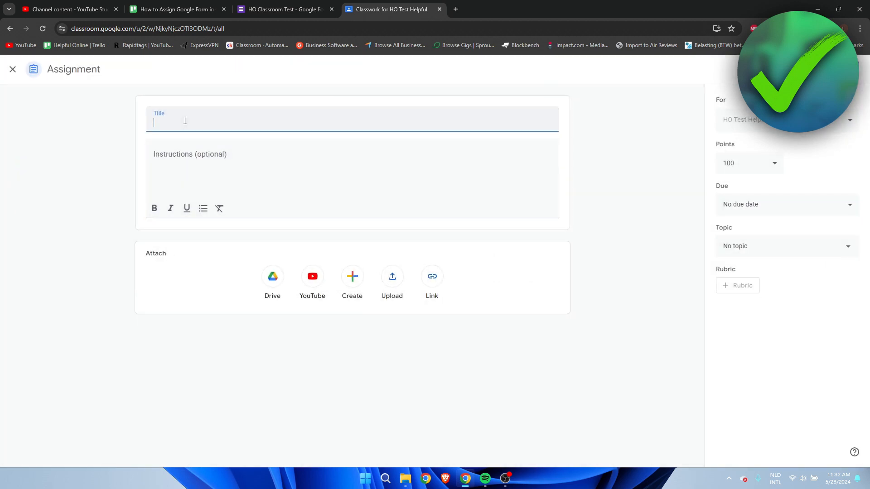
- Title the assignment 'Fill in this short form' and keep it assigned to All students
{"action": "type", "text": "Fill in this short form"}
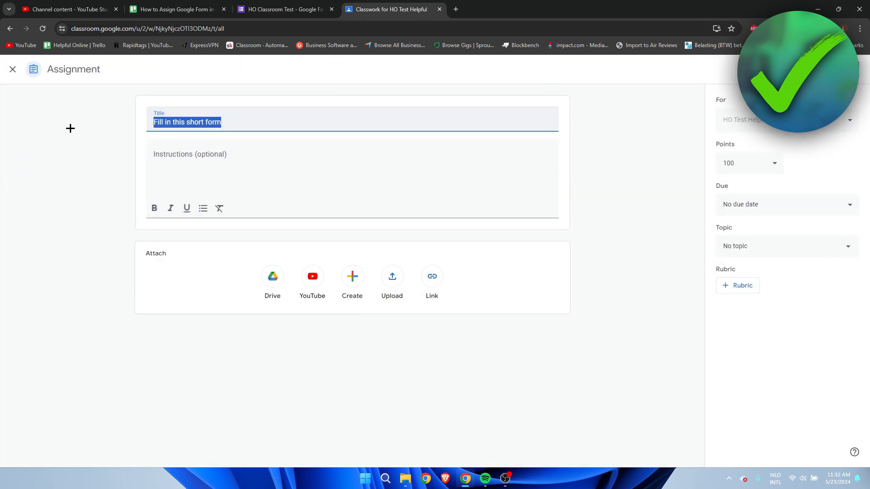
{"action": "left_click", "coordinate": [230, 161]}
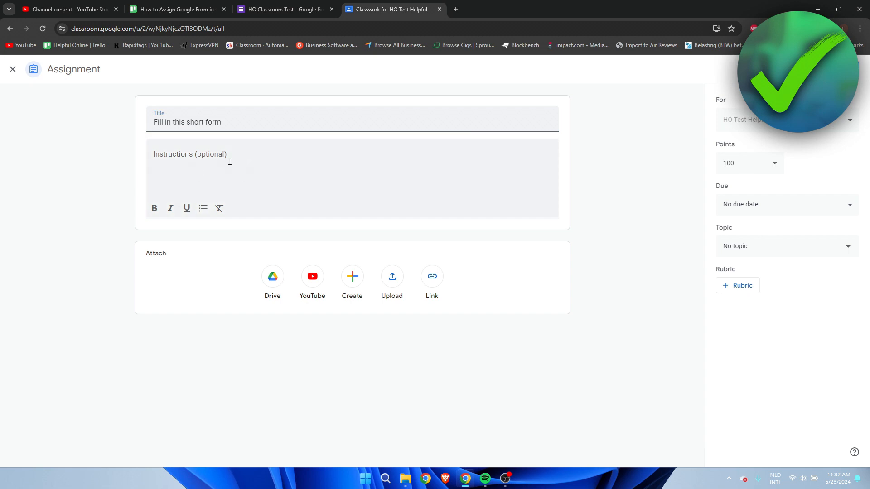
{"action": "left_click", "coordinate": [849, 120]}
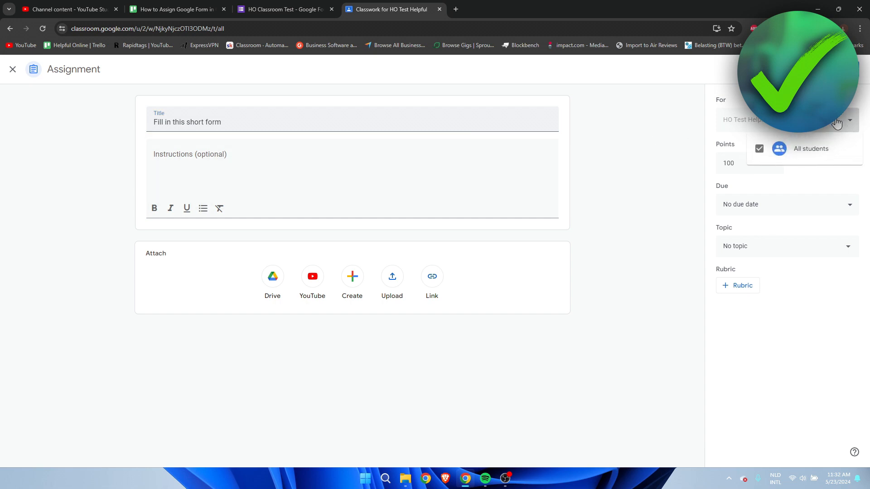
{"action": "left_click", "coordinate": [849, 120]}
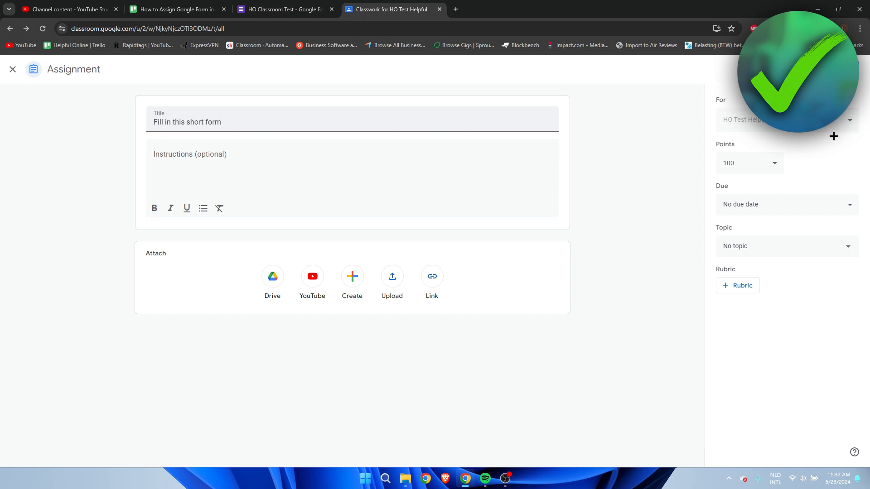
{"action": "left_click", "coordinate": [786, 204]}
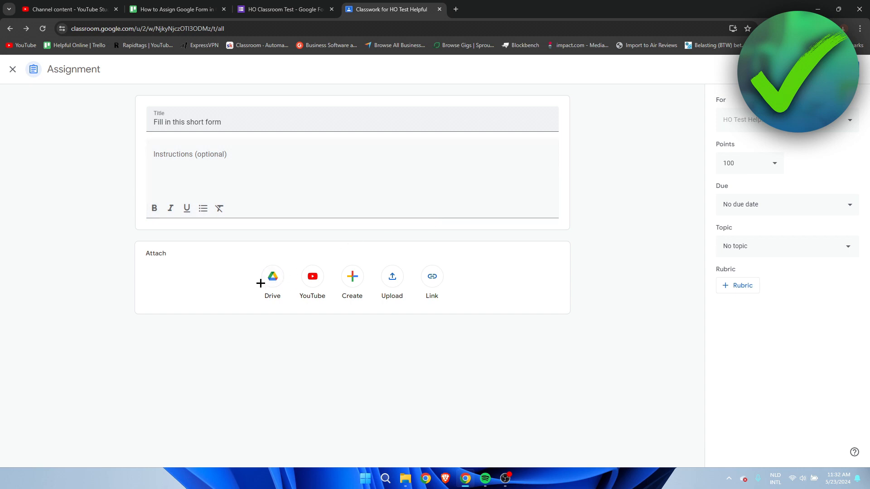
{"action": "mouse_move", "coordinate": [272, 278]}
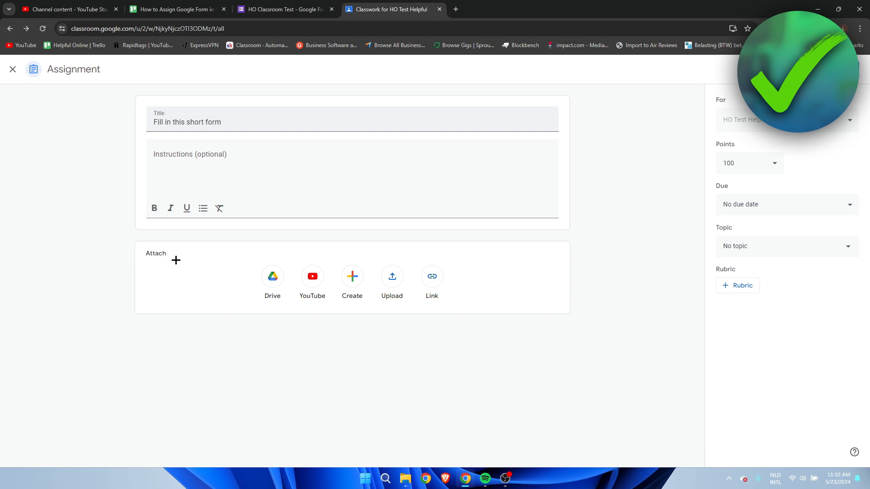
- Attach the HO Classroom Test form from Drive's Recent files to the assignment
{"action": "left_click", "coordinate": [272, 276]}
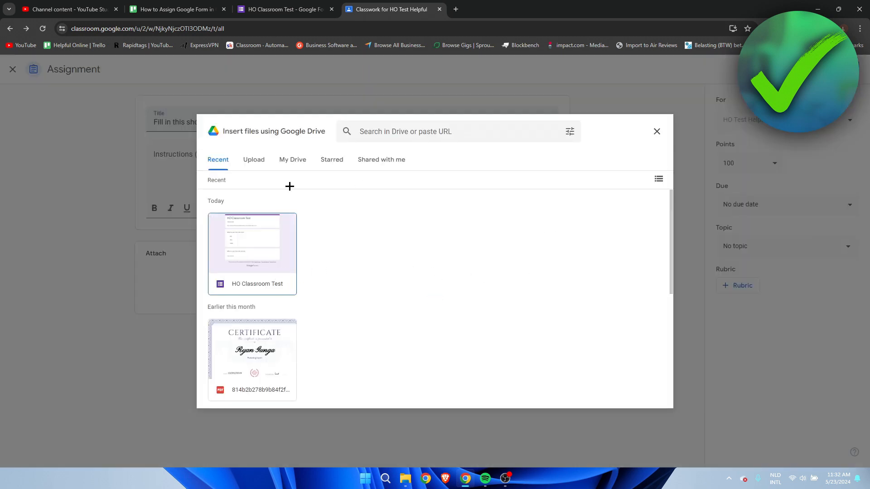
{"action": "mouse_move", "coordinate": [407, 250]}
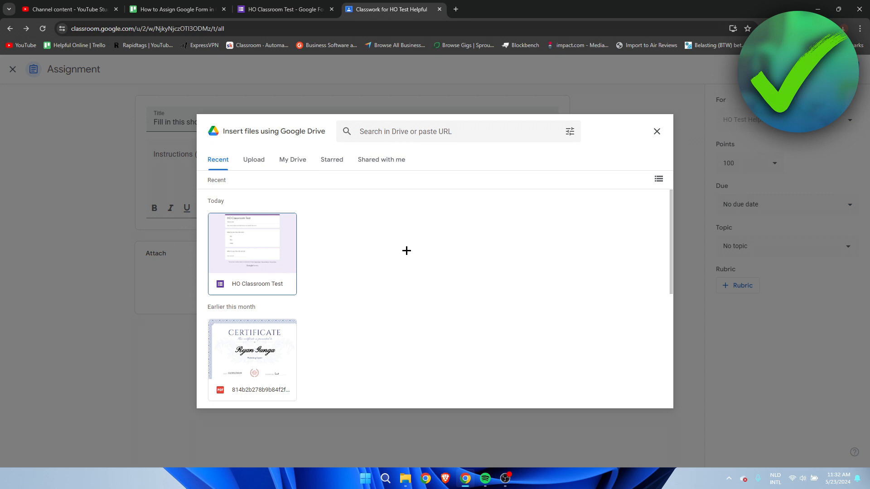
{"action": "mouse_move", "coordinate": [271, 85]}
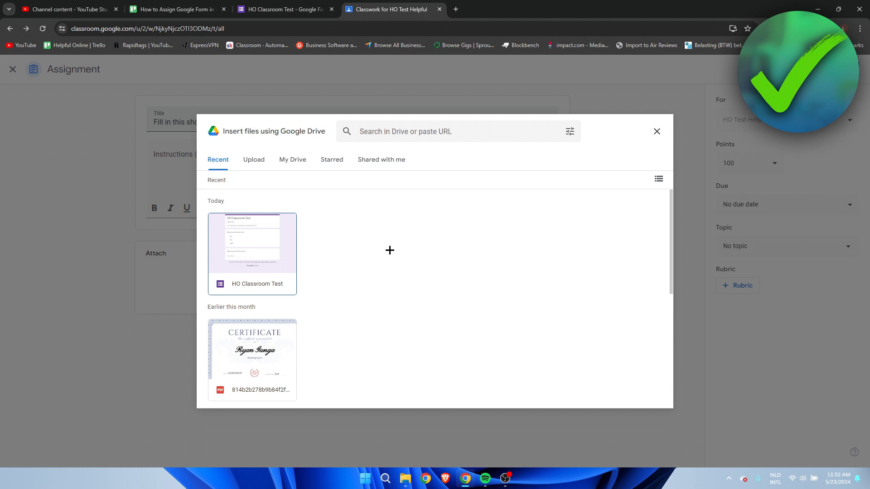
{"action": "mouse_move", "coordinate": [245, 251]}
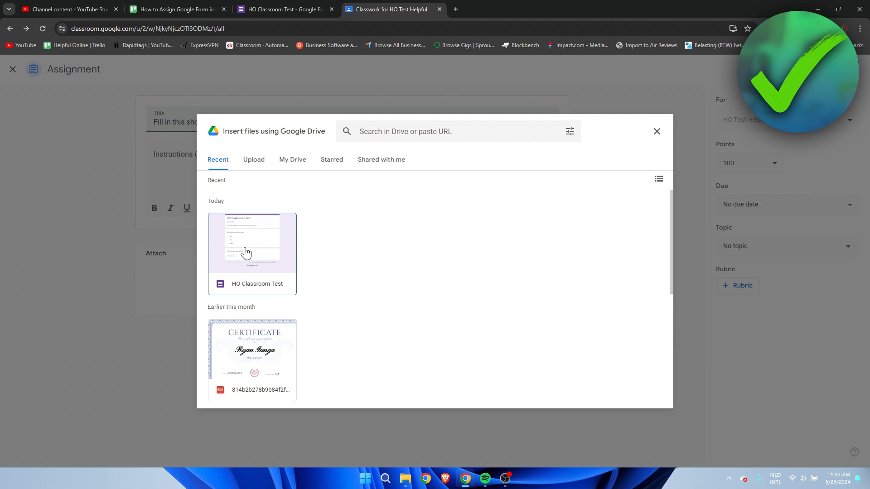
{"action": "left_click", "coordinate": [252, 241]}
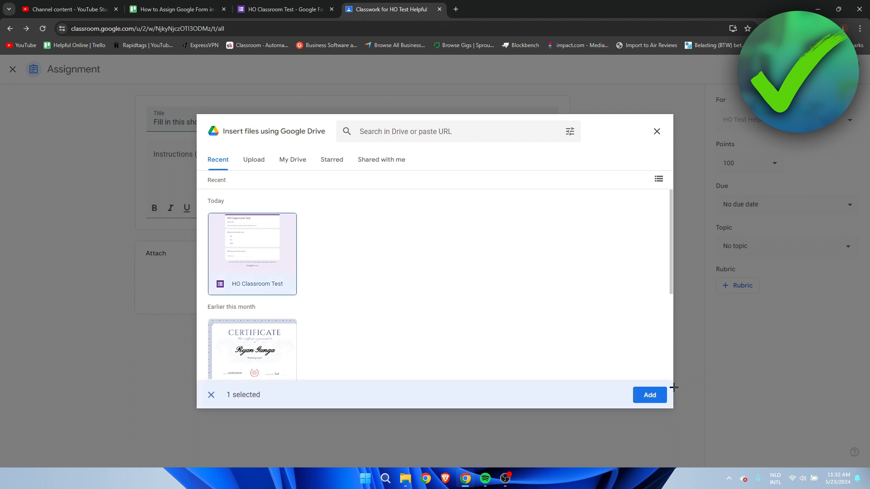
{"action": "left_click", "coordinate": [650, 395]}
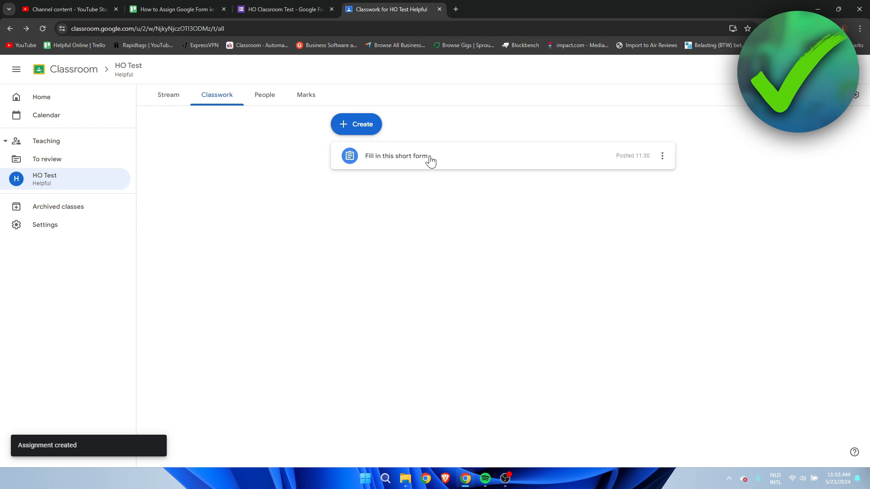
{"action": "mouse_move", "coordinate": [408, 164]}
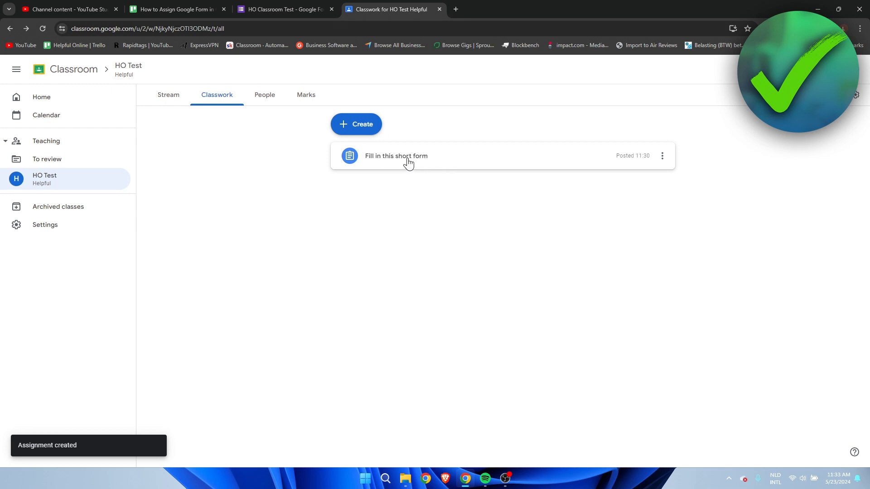
- Open the posted 'Fill in this short form' assignment from the Classwork list
{"action": "left_click", "coordinate": [396, 155]}
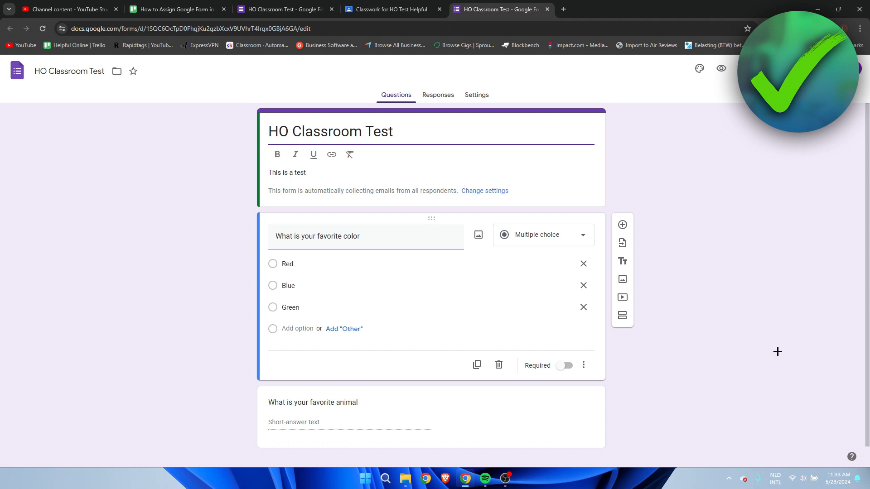
{"action": "mouse_move", "coordinate": [644, 253]}
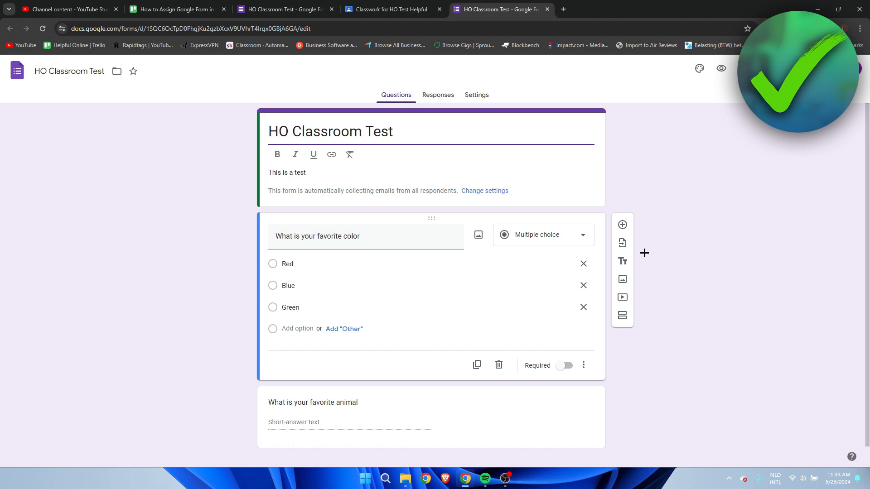